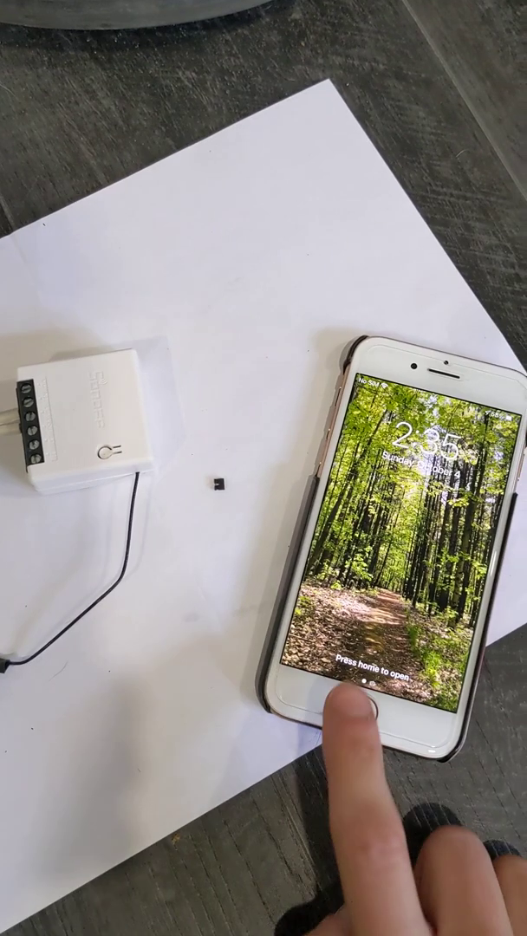
Step: Unlock the phone to begin adding the Sonoff switch in eWeLink
{"action": "left_click", "coordinate": [373, 719]}
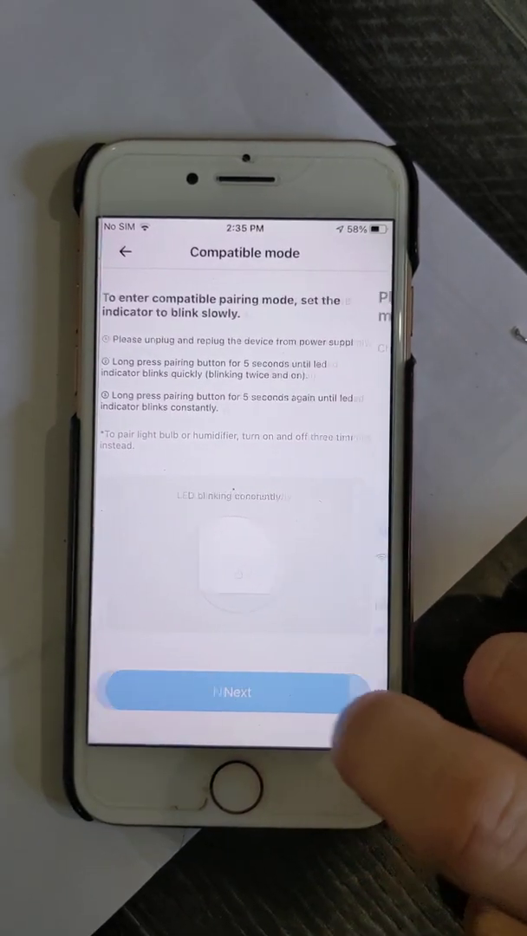
Step: Confirm the device is blinking and submit the SmartHome 2.4 GHz Wi-Fi details
{"action": "left_click", "coordinate": [232, 692]}
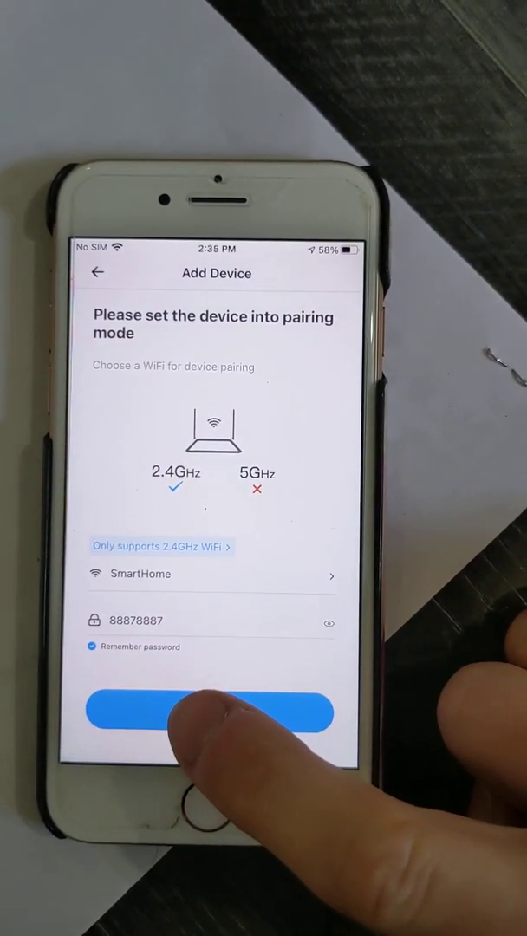
{"action": "left_click", "coordinate": [206, 713]}
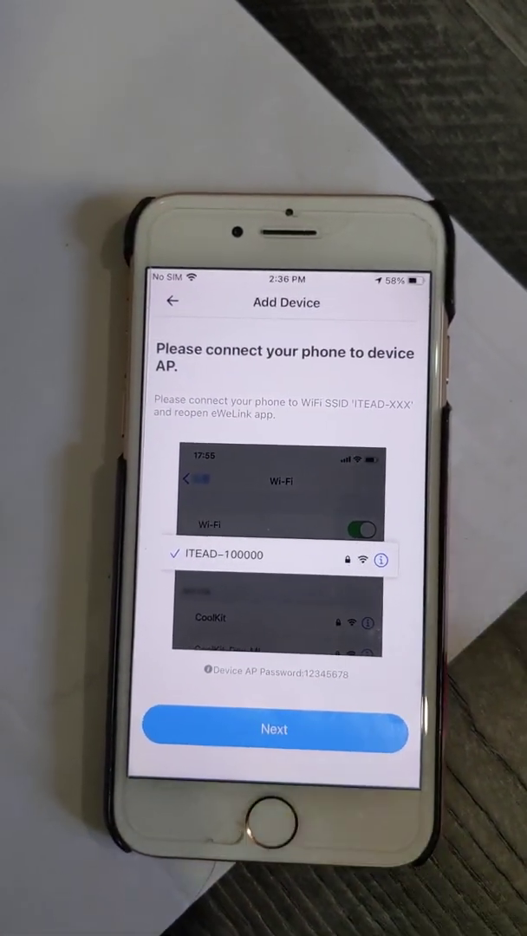
Step: Continue past the ITEAD access-point step and let eWeLink rejoin SmartHome
{"action": "left_click", "coordinate": [273, 728]}
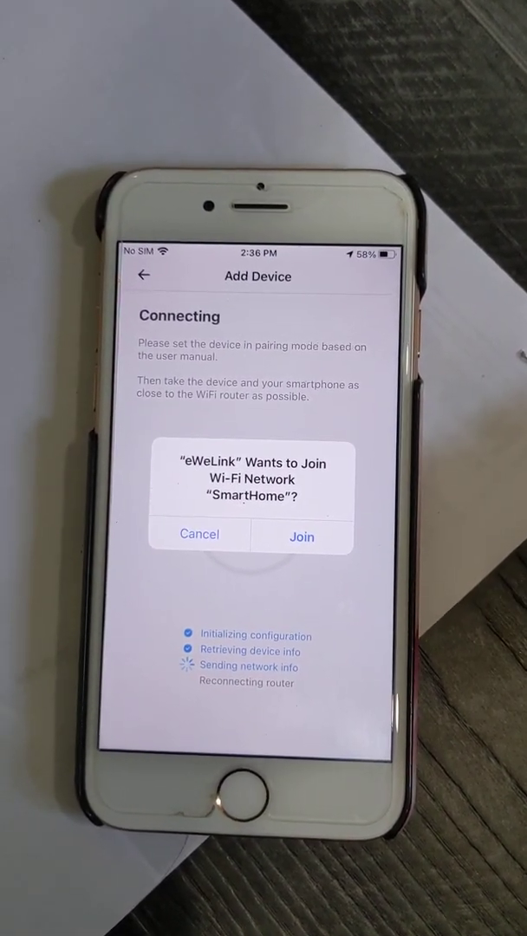
{"action": "left_click", "coordinate": [301, 536]}
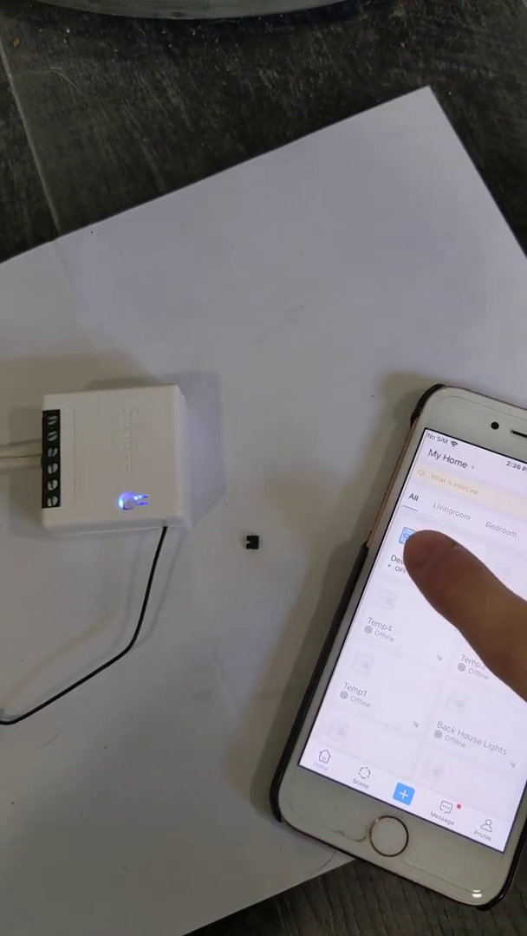
Step: Open Deviceb45a6a and its device details page
{"action": "left_click", "coordinate": [390, 555]}
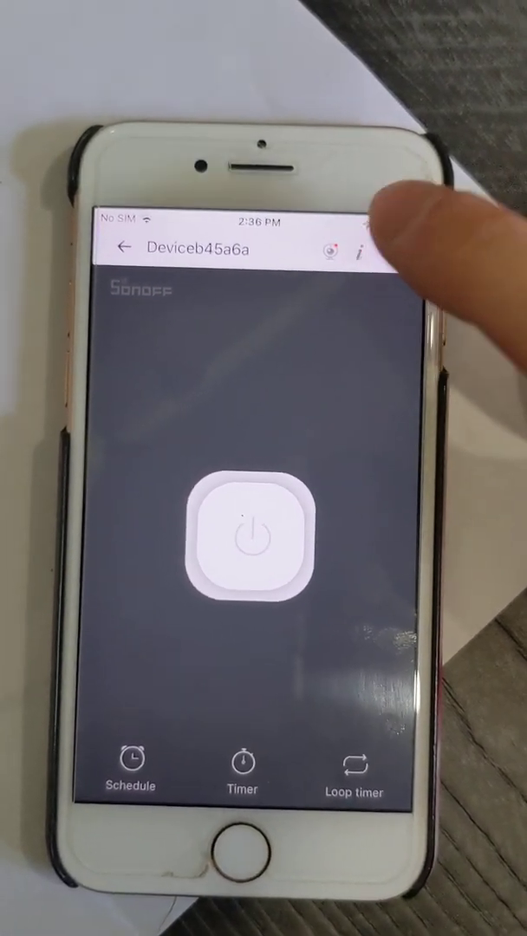
{"action": "left_click", "coordinate": [358, 252]}
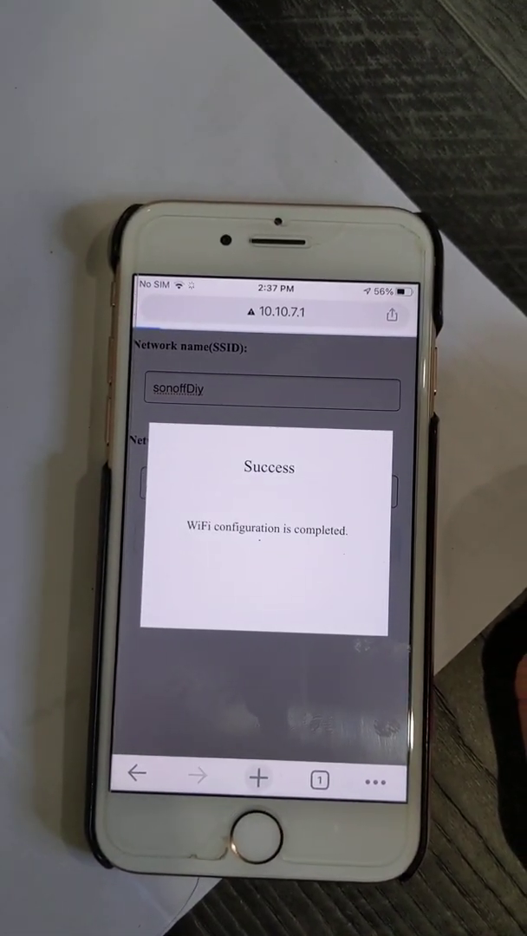
Step: Reload the 10.10.7.1 DIY mode page and open its Wi-Fi settings form
{"action": "left_click", "coordinate": [276, 316]}
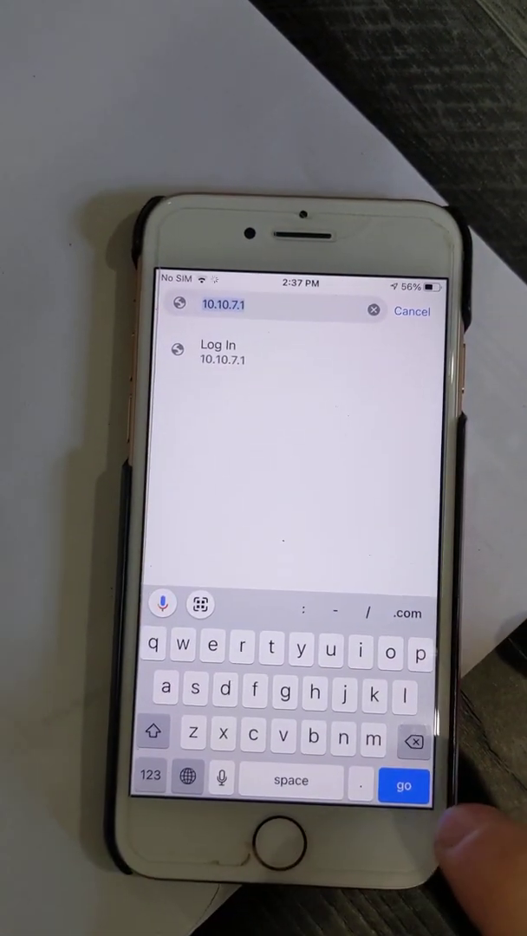
{"action": "left_click", "coordinate": [403, 783]}
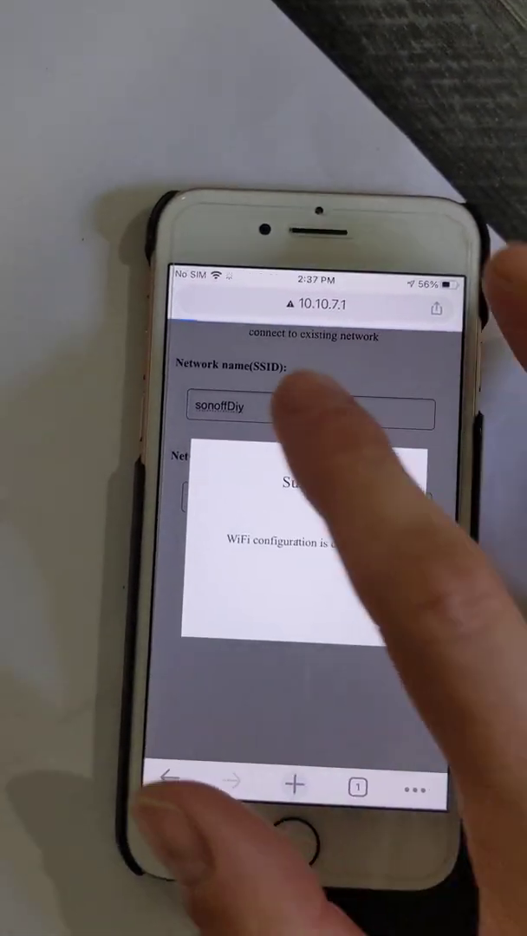
{"action": "left_click", "coordinate": [320, 305]}
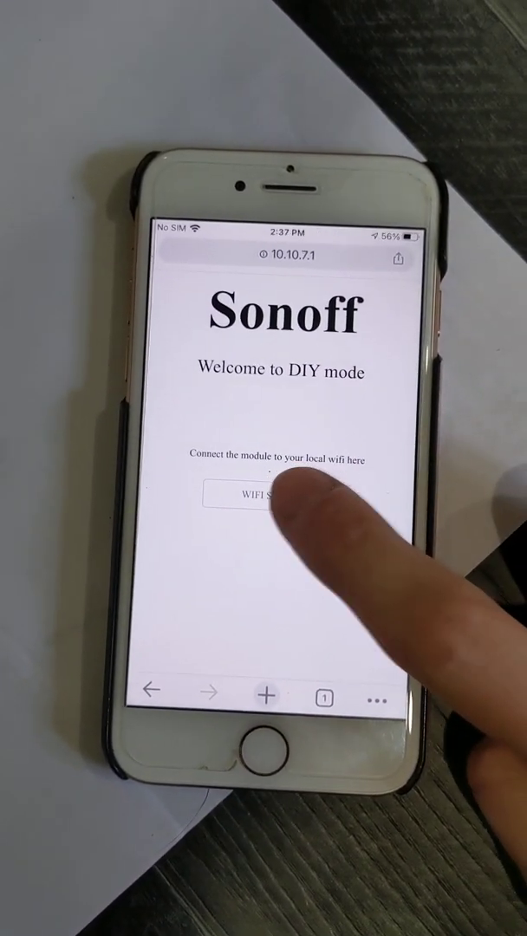
{"action": "left_click", "coordinate": [254, 497]}
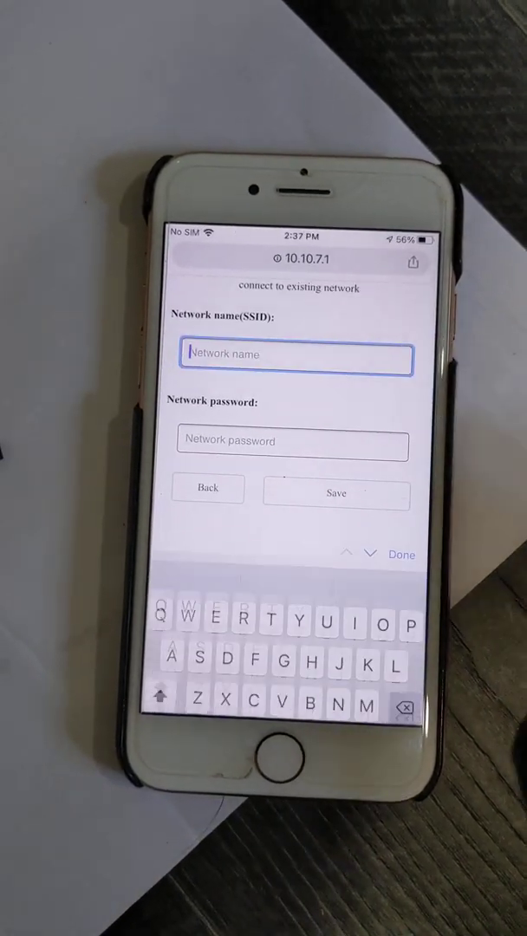
Step: Enter sonoffDiy as the network name and type its password
{"action": "type", "text": "sonoffDiy"}
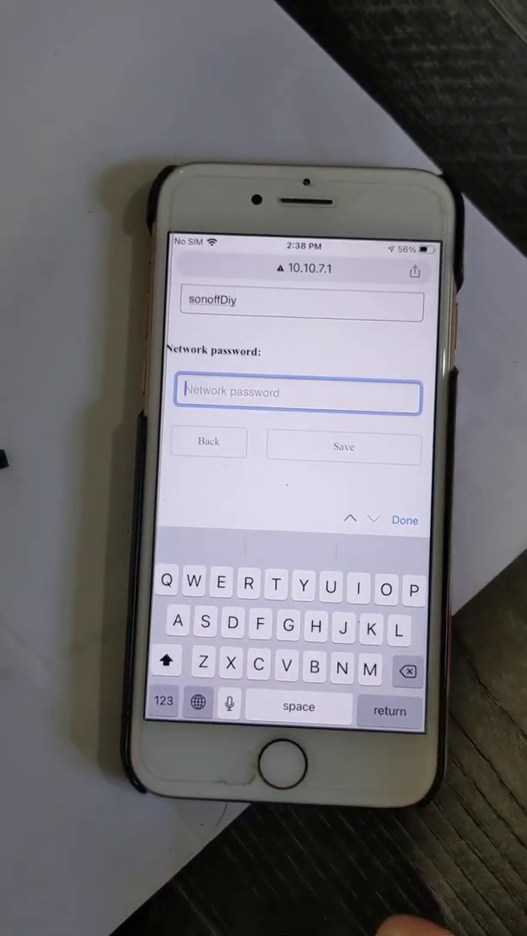
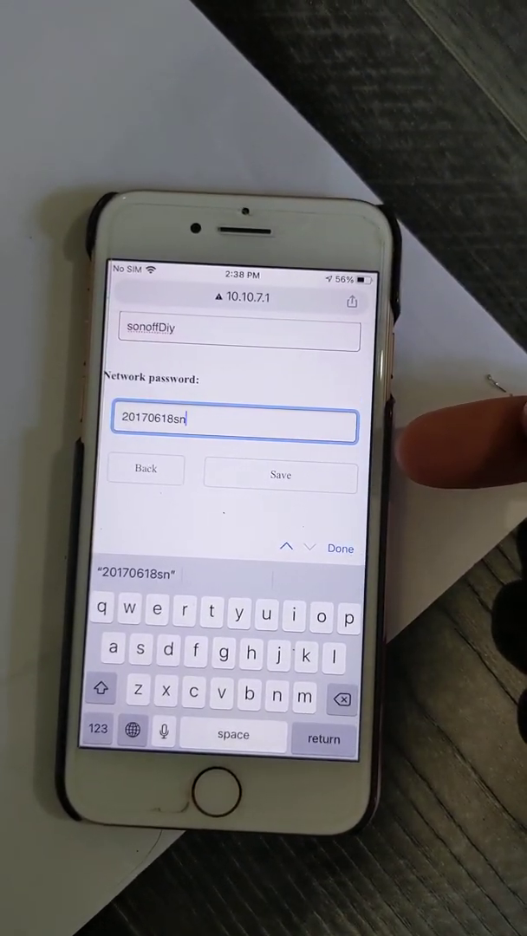
{"action": "left_click", "coordinate": [281, 476]}
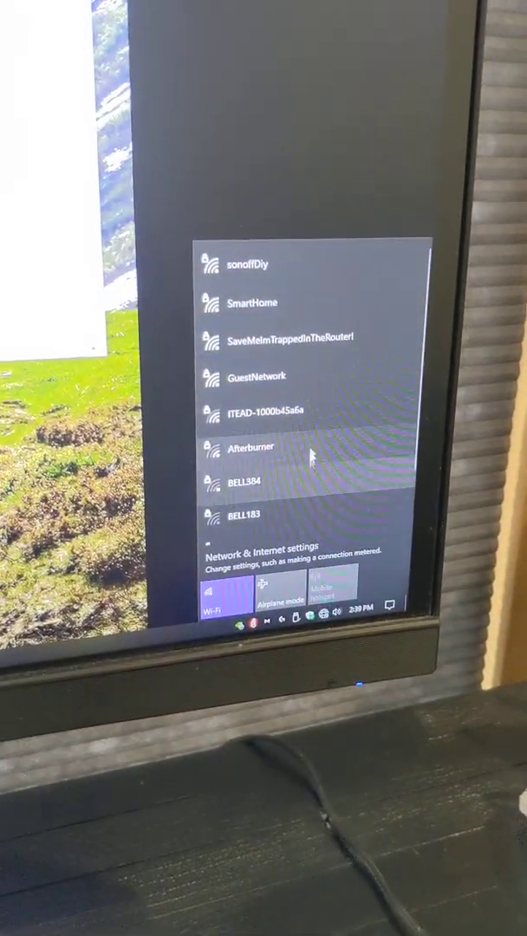
Step: Select sonoffDiy in the Windows Wi-Fi flyout and connect to it
{"action": "left_click", "coordinate": [251, 267]}
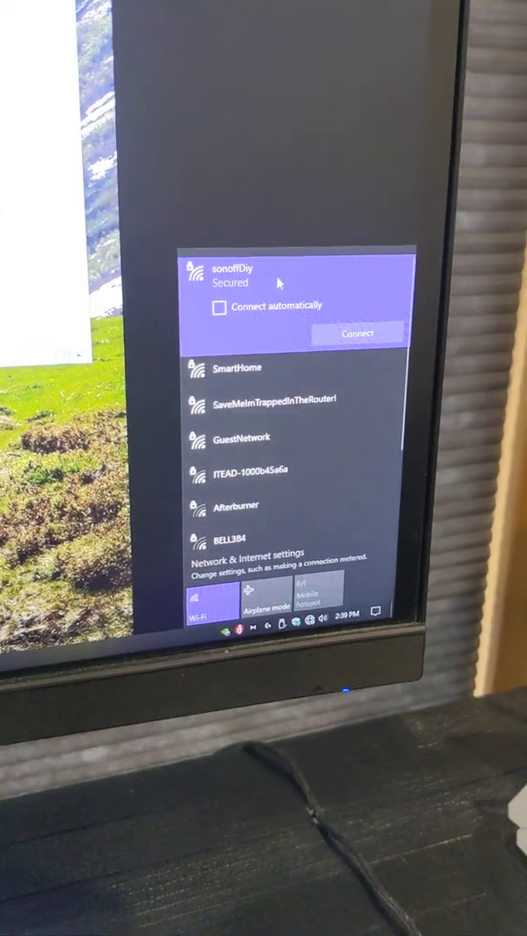
{"action": "left_click", "coordinate": [357, 333]}
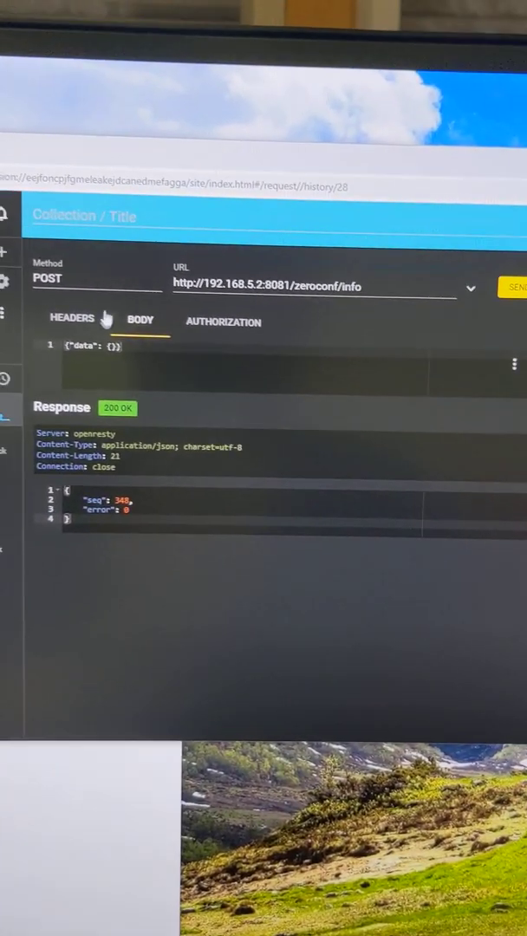
Step: Switch to File Explorer's Sonoff_Devices_DIY_Tools-master > tool folder
{"action": "left_click", "coordinate": [513, 287]}
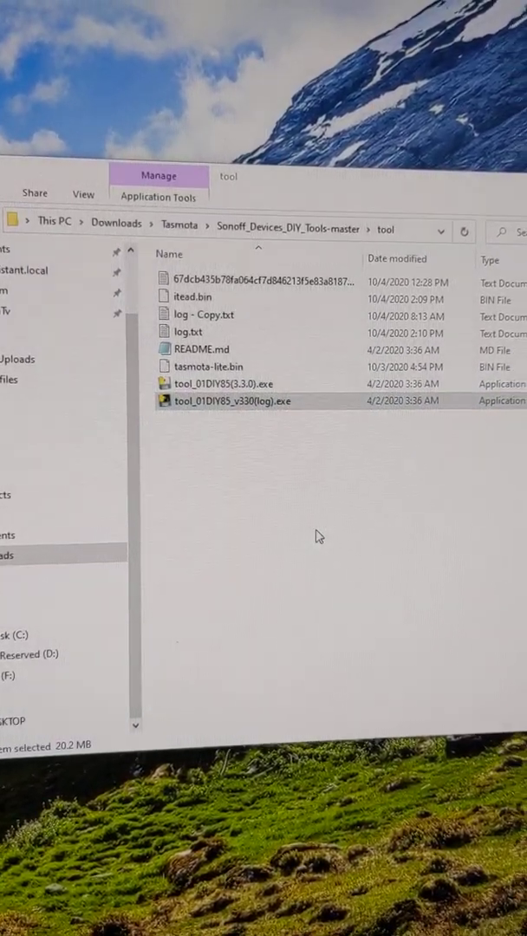
Step: Launch tool_01DIY85_v330(log).exe and bring up its DIY Flash Firmware dialog
{"action": "double_click", "coordinate": [242, 400]}
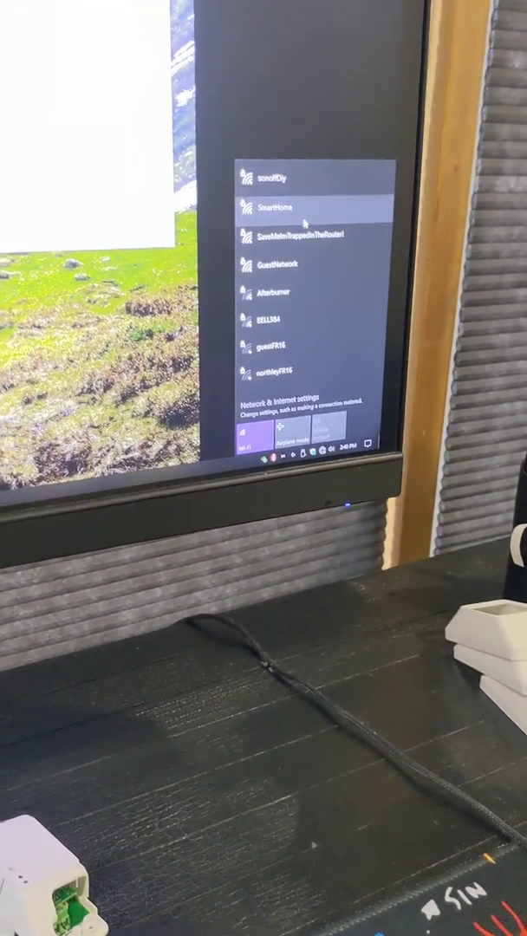
{"action": "left_click", "coordinate": [260, 180]}
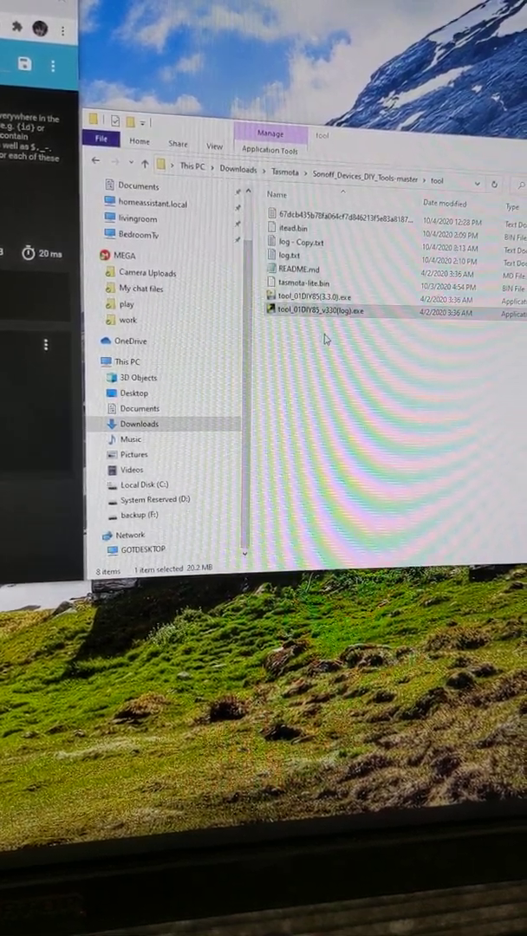
{"action": "double_click", "coordinate": [322, 309]}
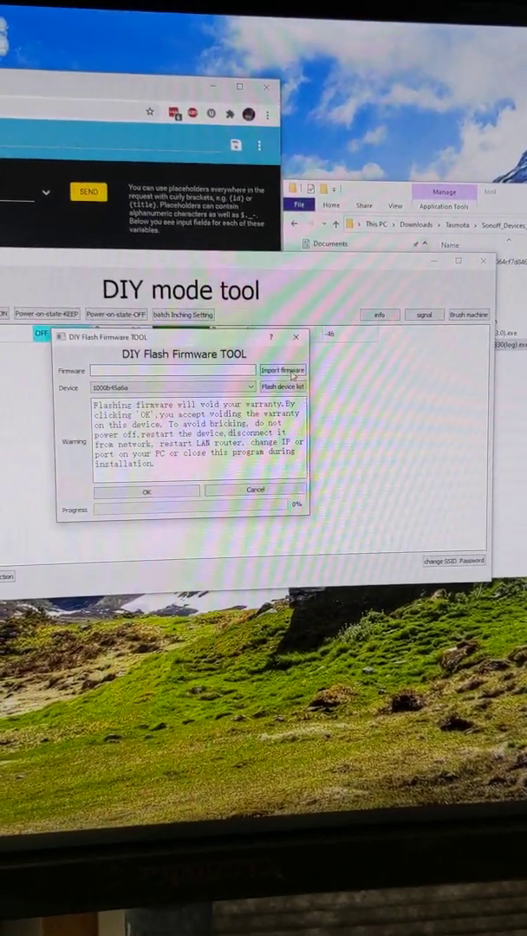
Step: Import tasmota-lite.bin and accept the warning to flash device 1000b45a6a
{"action": "left_click", "coordinate": [281, 370]}
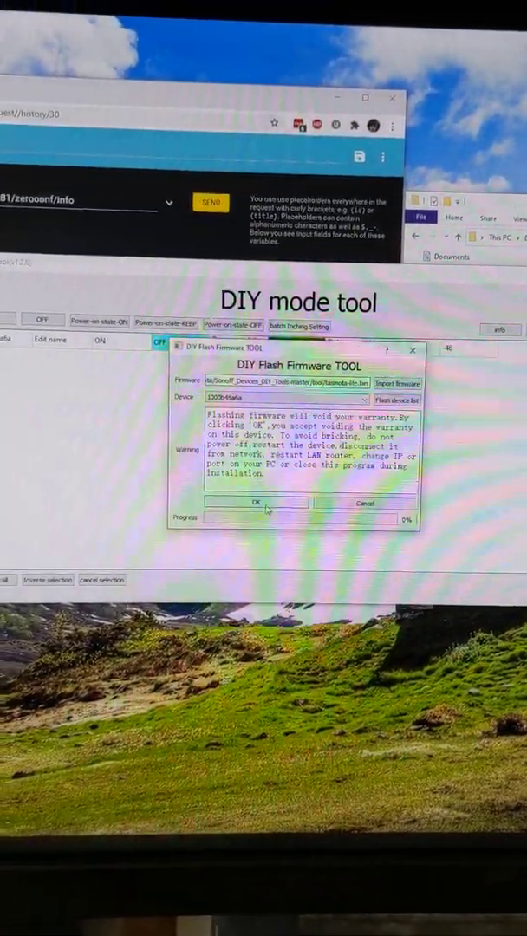
{"action": "left_click", "coordinate": [253, 503]}
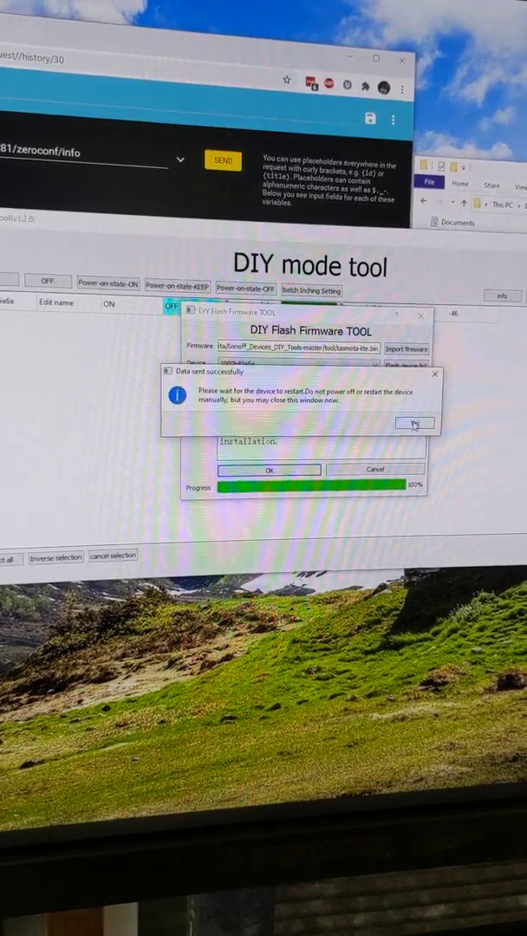
Step: Dismiss the 'Data sent successfully' message after the 100% upload
{"action": "left_click", "coordinate": [414, 424]}
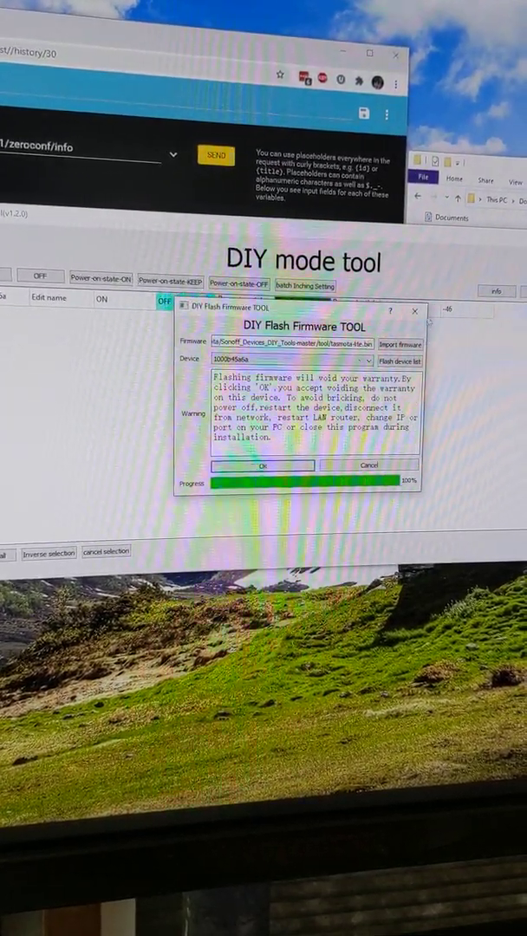
{"action": "left_click", "coordinate": [260, 466]}
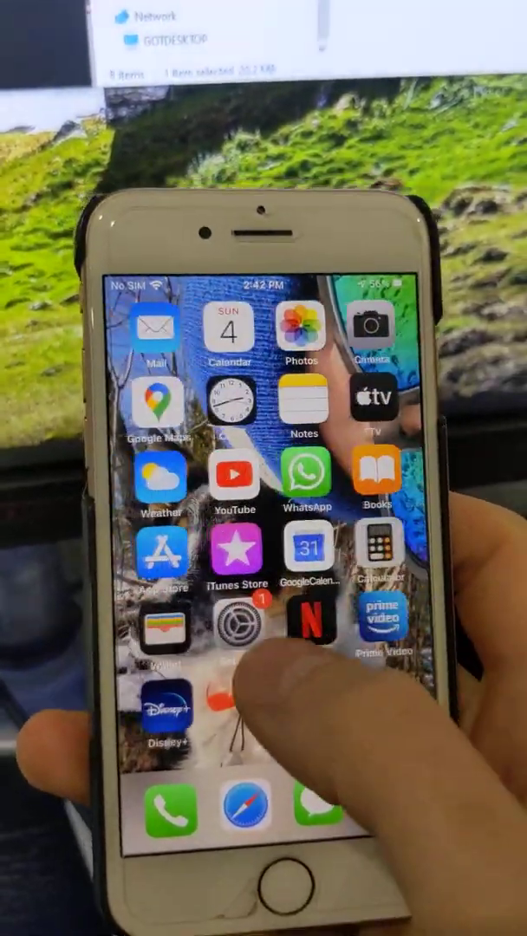
Step: Connect the iPhone to the open tasmota_8D3329-4905 network listed under Other Networks
{"action": "left_click", "coordinate": [230, 626]}
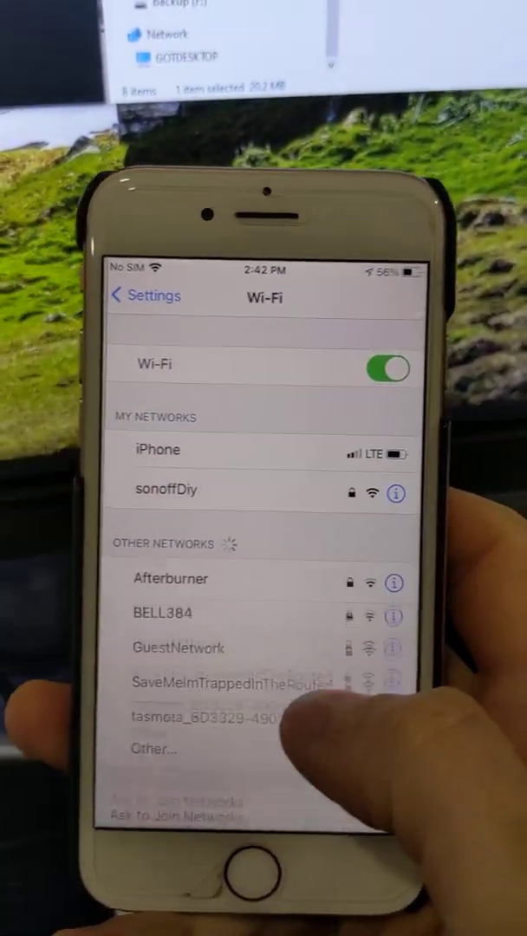
{"action": "scroll", "scroll_direction": "down", "scroll_amount": 3}
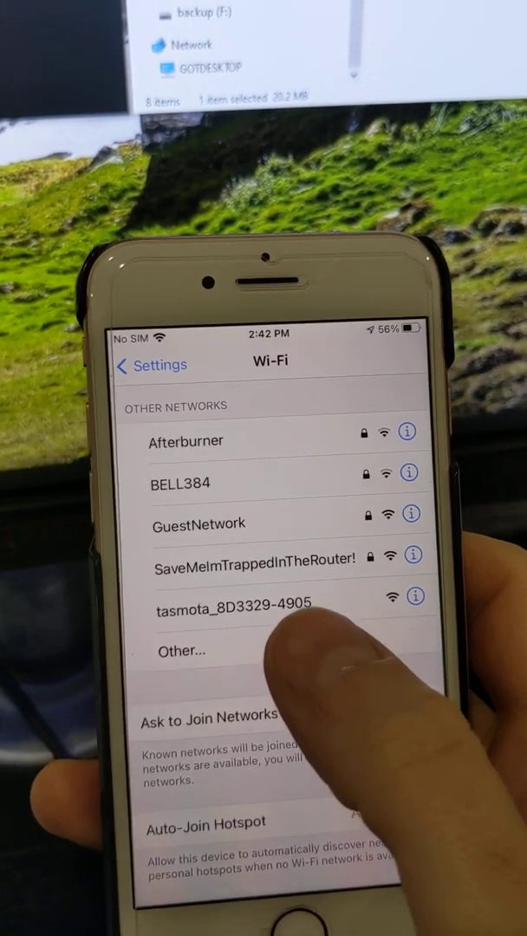
{"action": "left_click", "coordinate": [230, 604]}
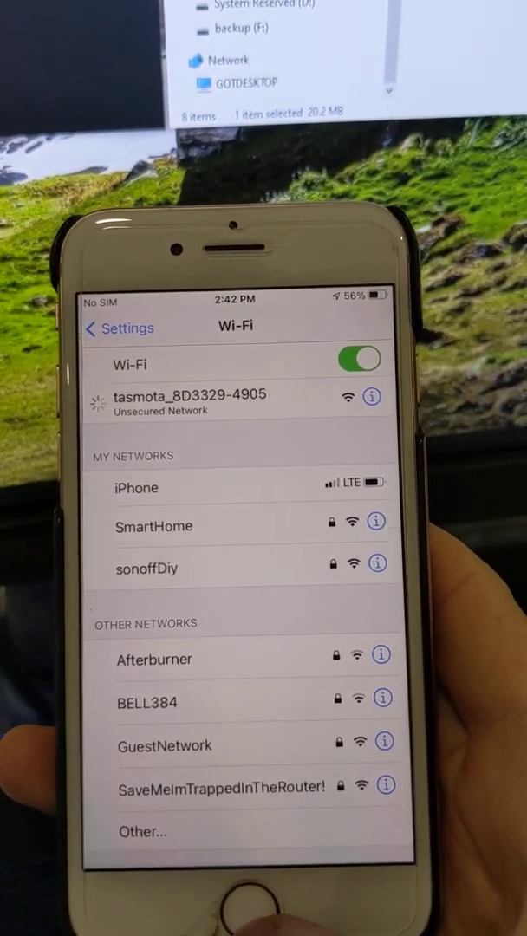
{"action": "left_click", "coordinate": [191, 400]}
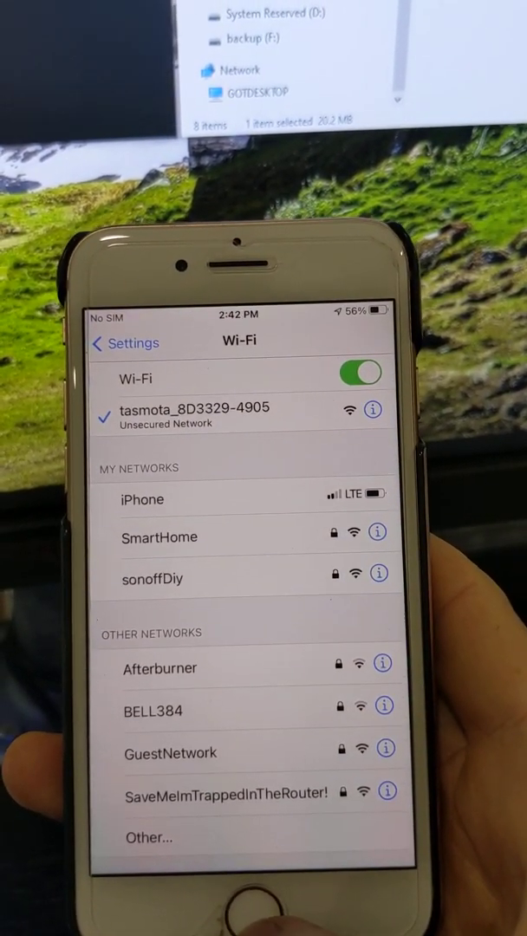